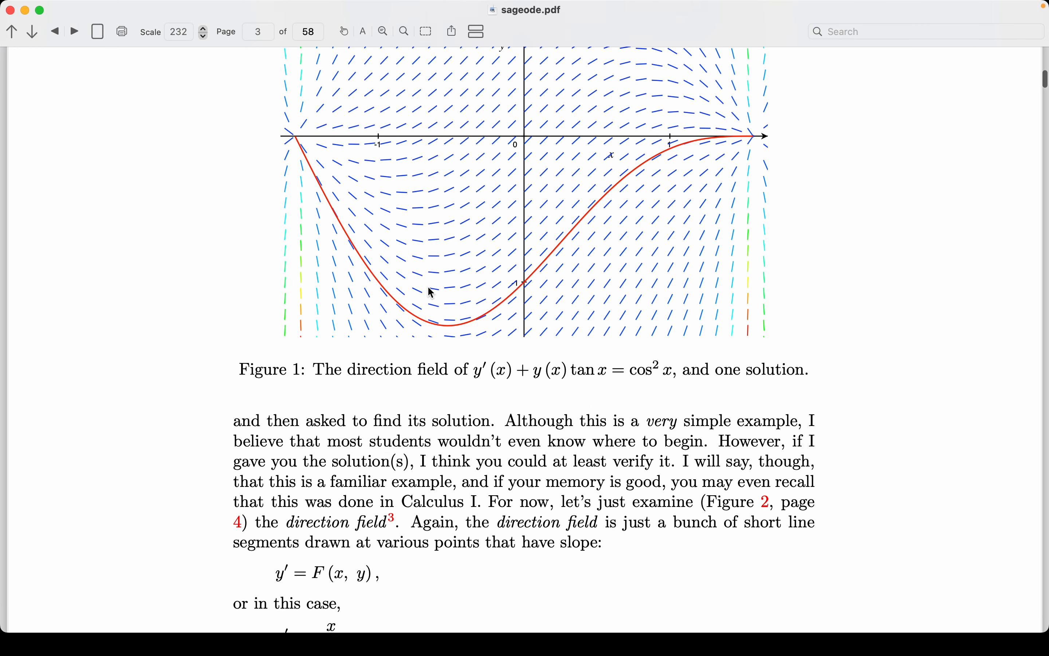
Step: Scroll sageode.pdf down to the y' = −x/y passage, then switch toward Grapher with Cmd+Tab
scroll(down, 3)
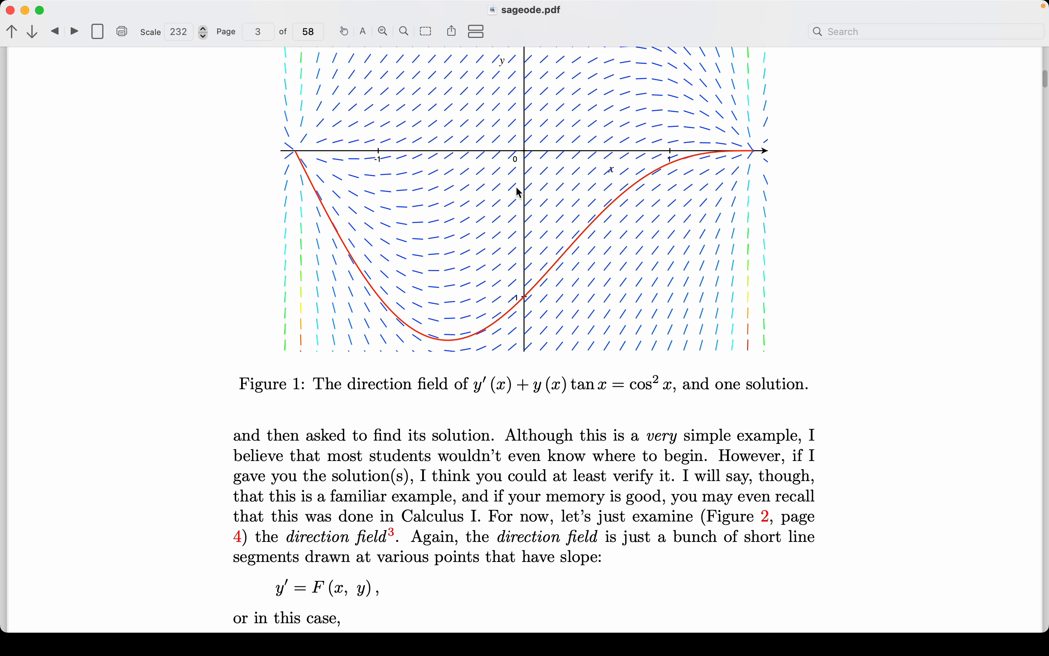
scroll(down, 3)
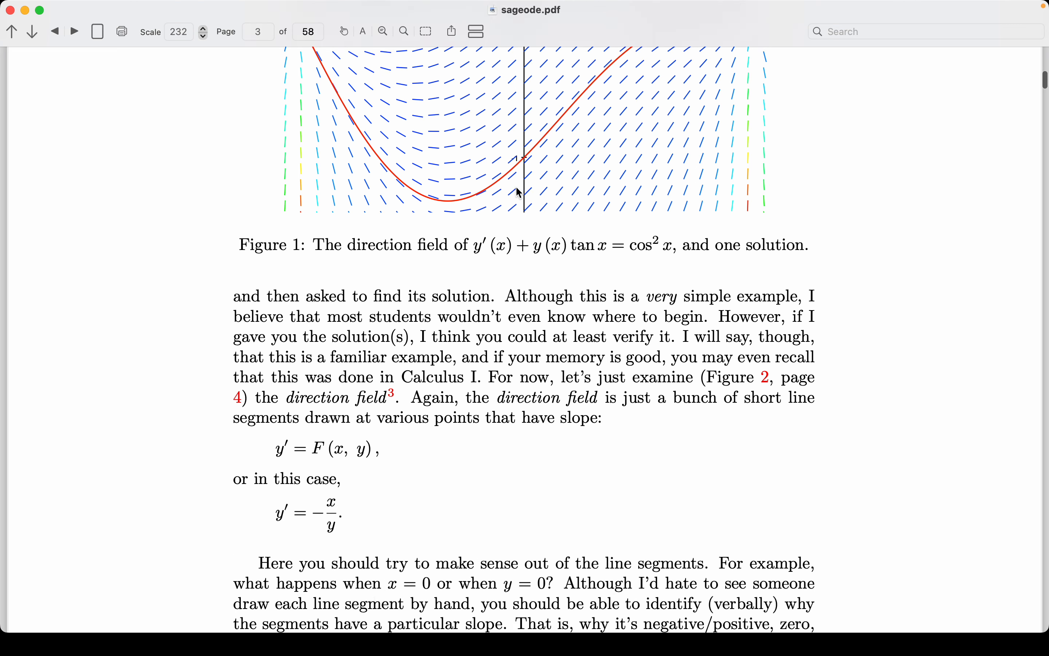
scroll(down, 3)
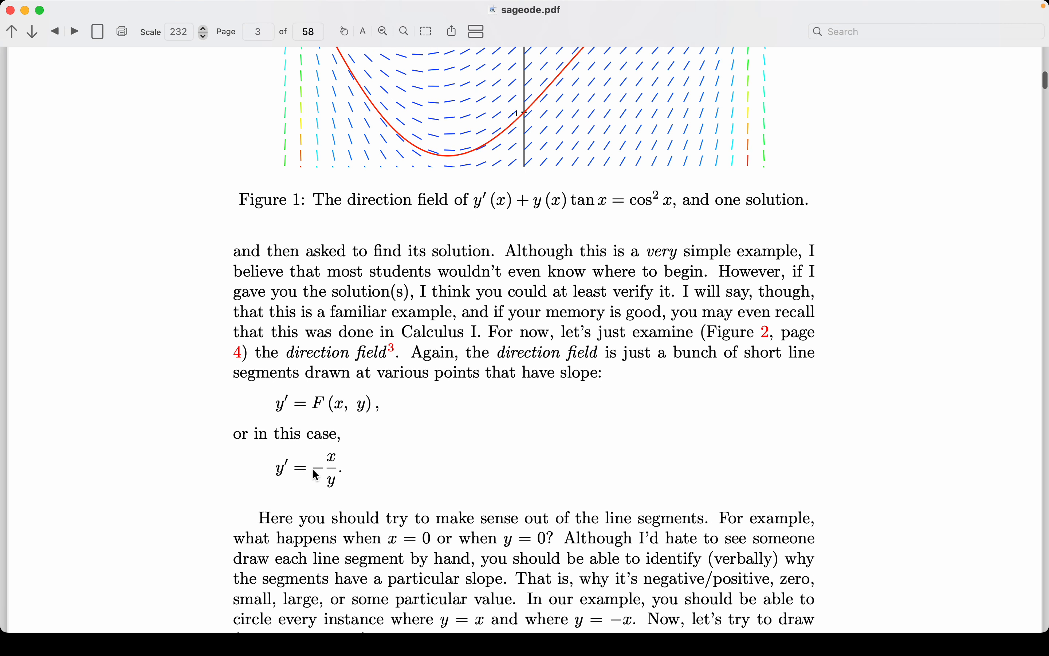
key(Cmd+Tab)
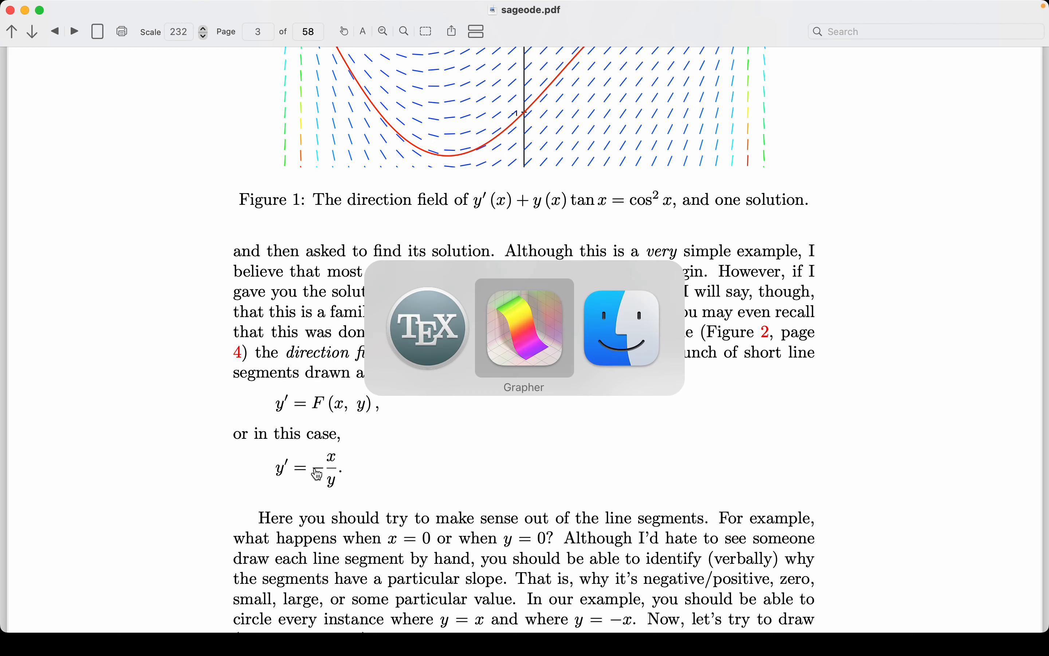
Step: Bring the untitled Grapher window forward and open the add-new-item menu
click(524, 328)
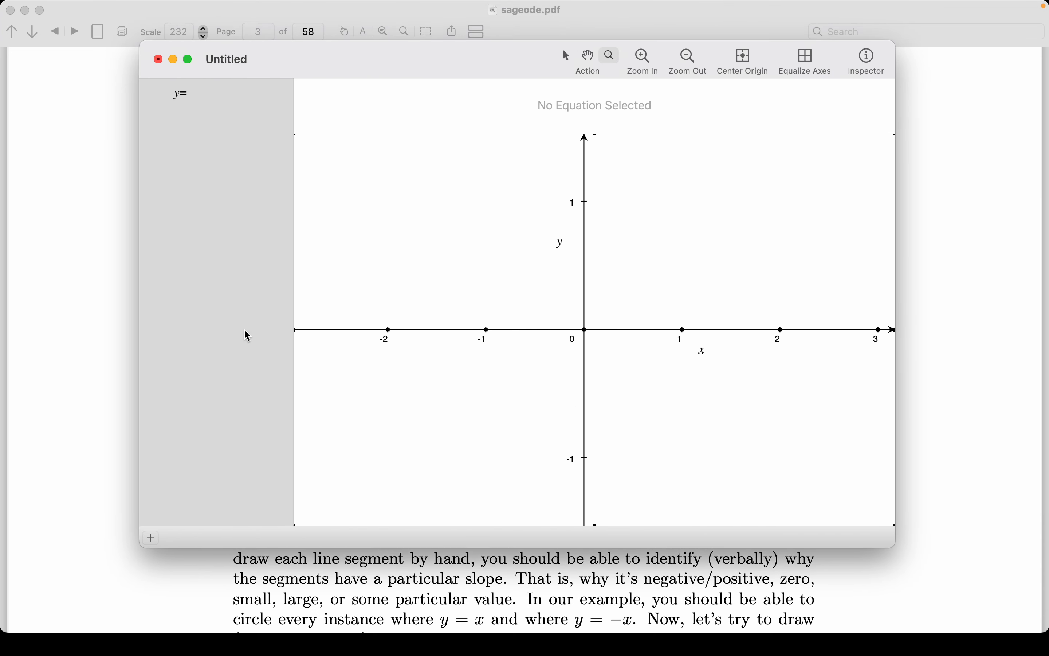
mouse_move(151, 540)
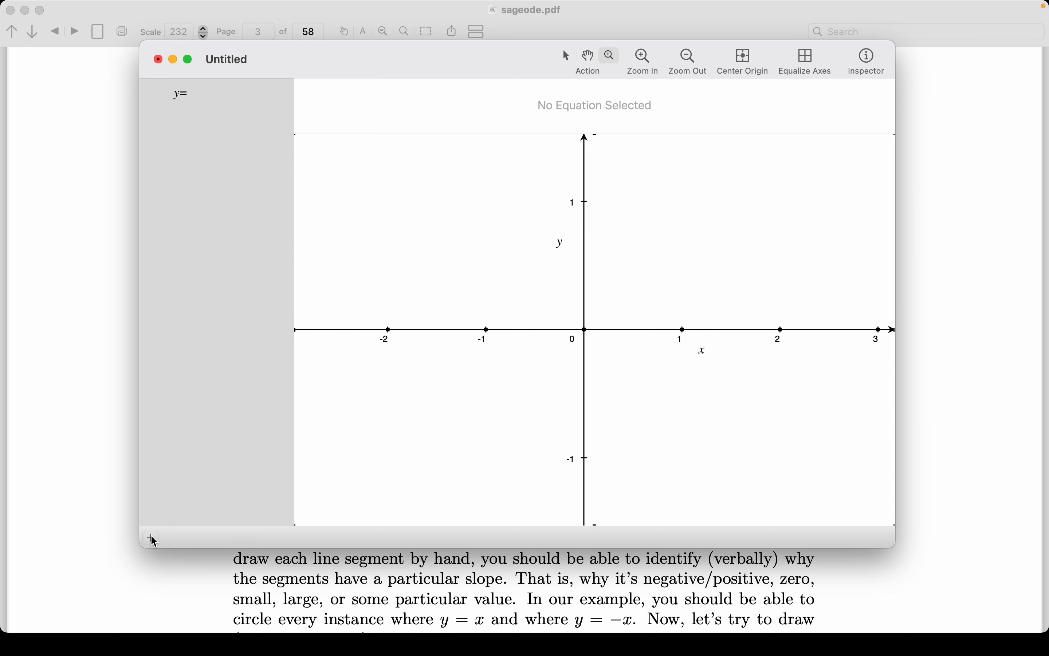
click(150, 537)
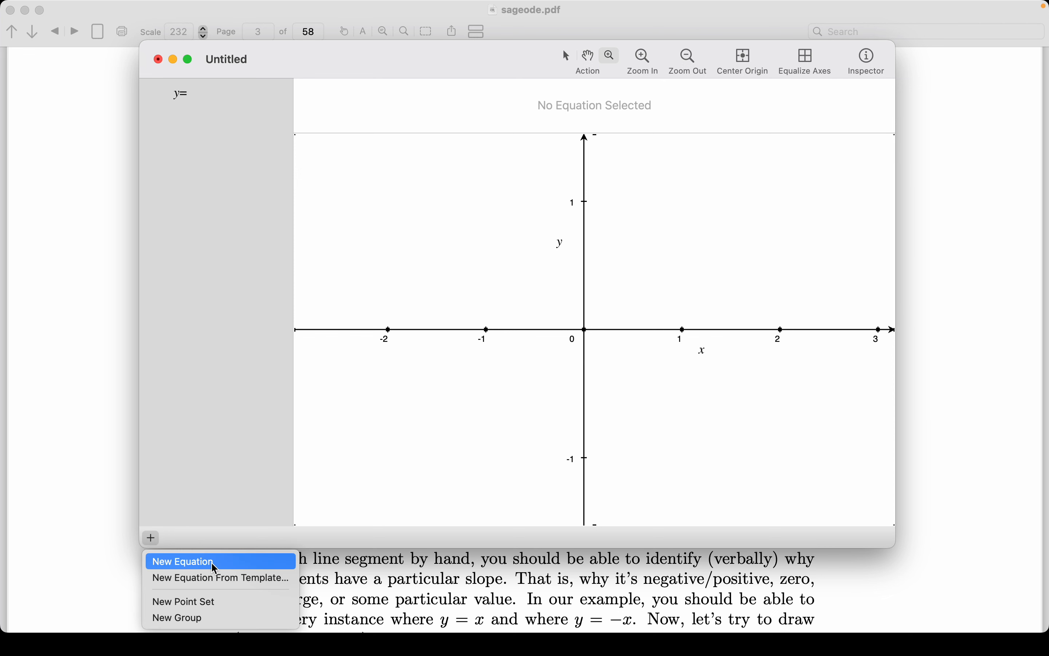
mouse_move(220, 578)
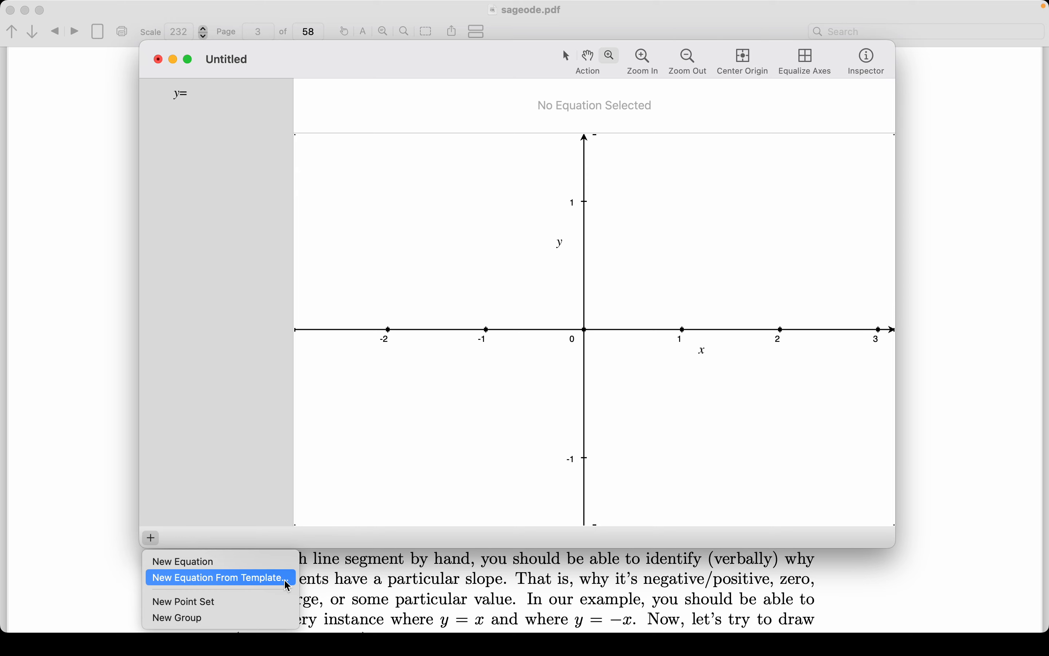
Step: From the equation templates, select the Vector Field category's Explicit Cartesian template
click(217, 578)
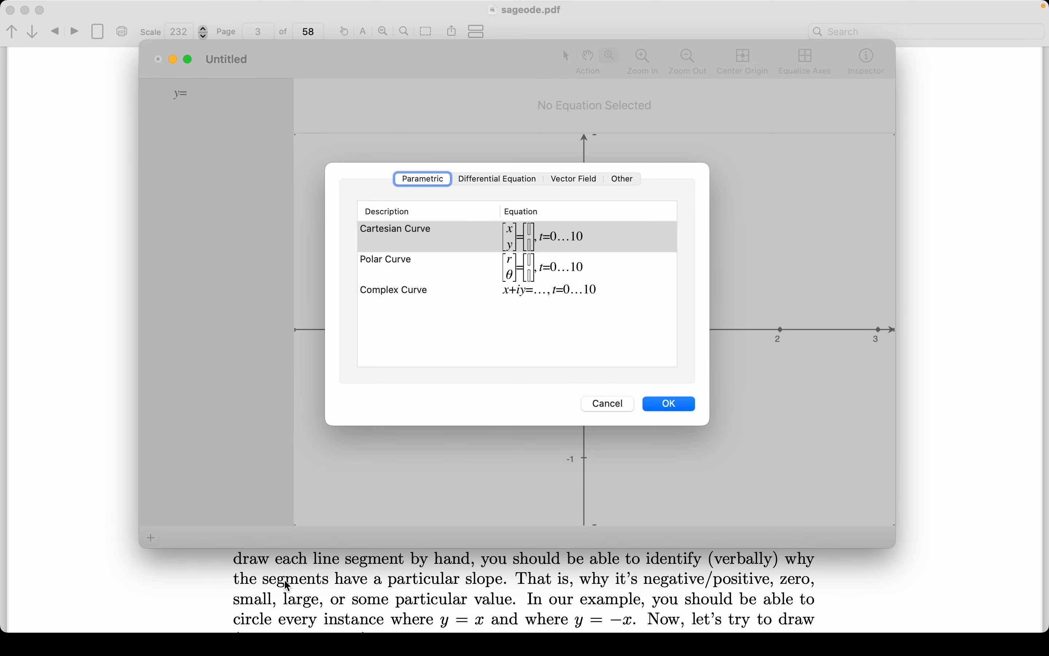
mouse_move(488, 187)
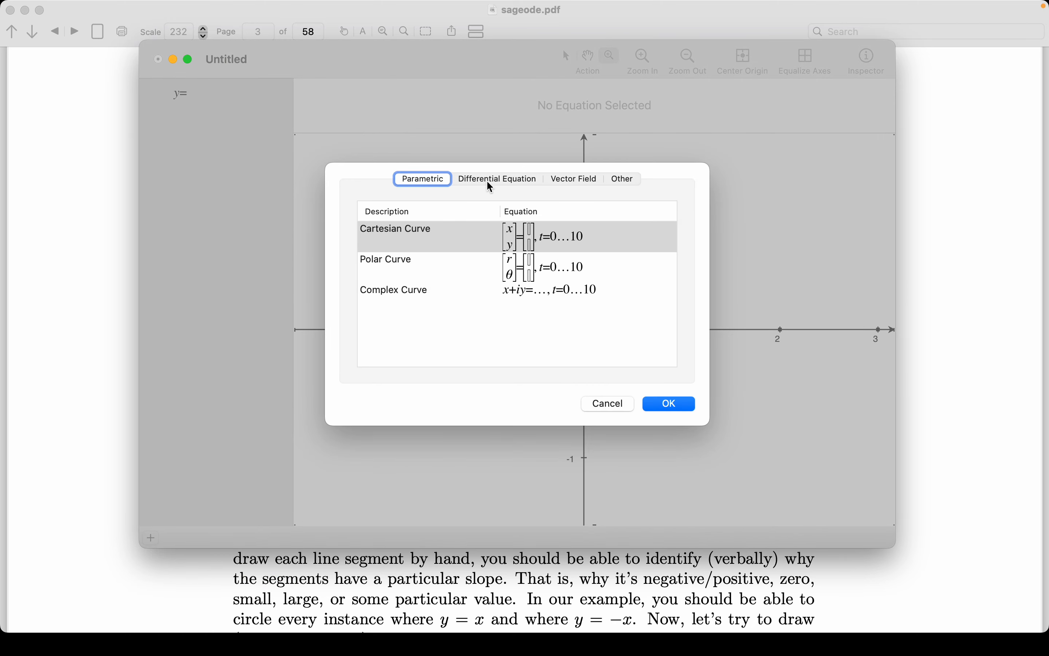
click(573, 179)
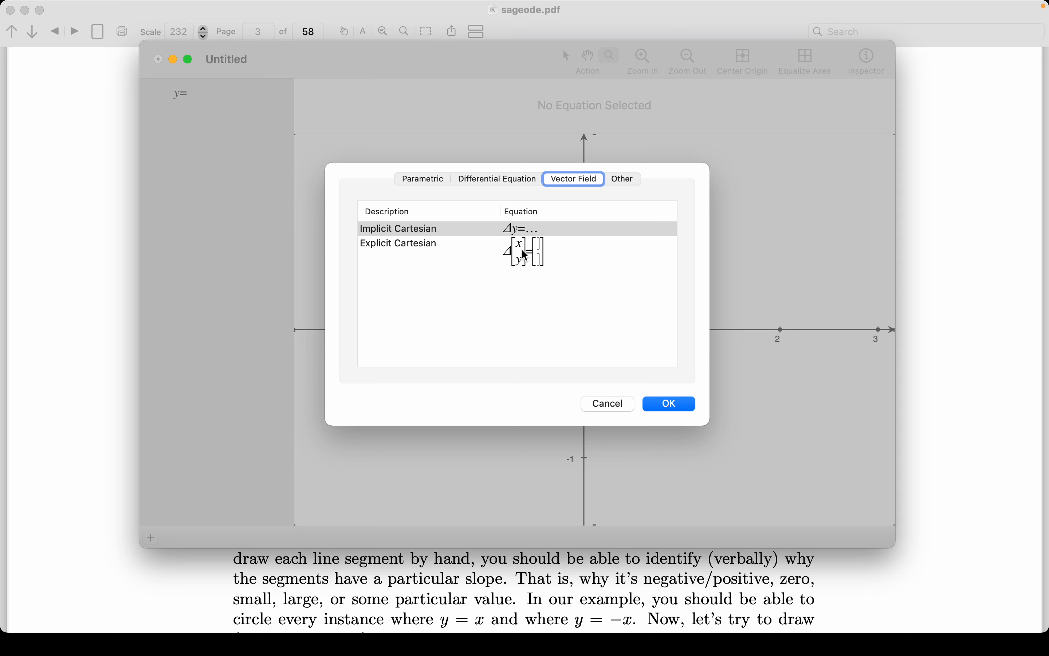
click(398, 243)
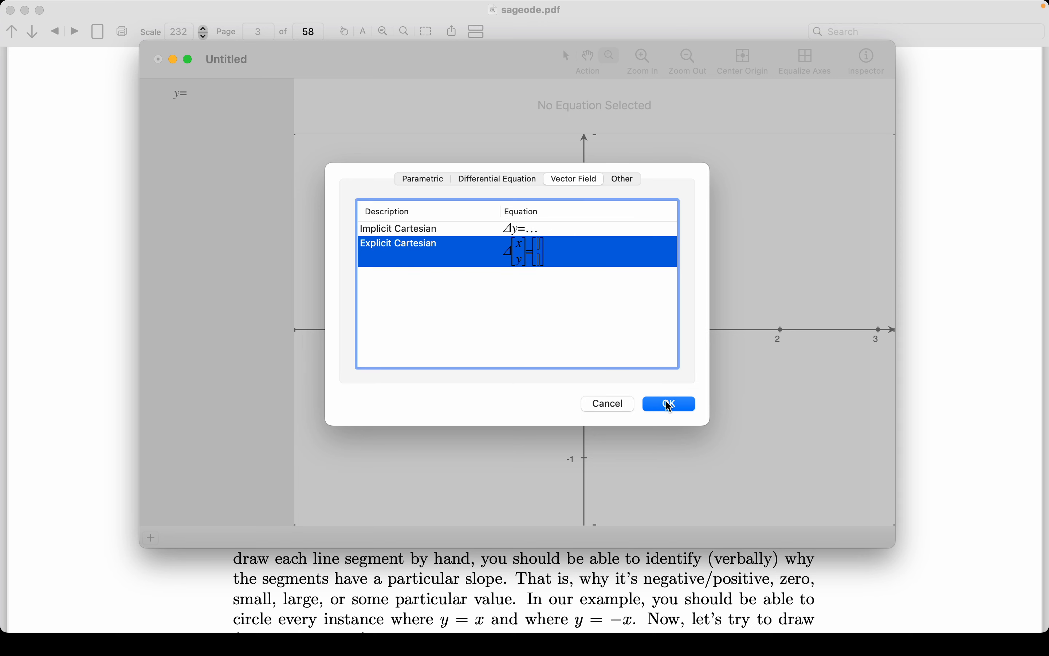
Step: Confirm the template, move the window beside the PDF, and enter −x as the second component
click(668, 403)
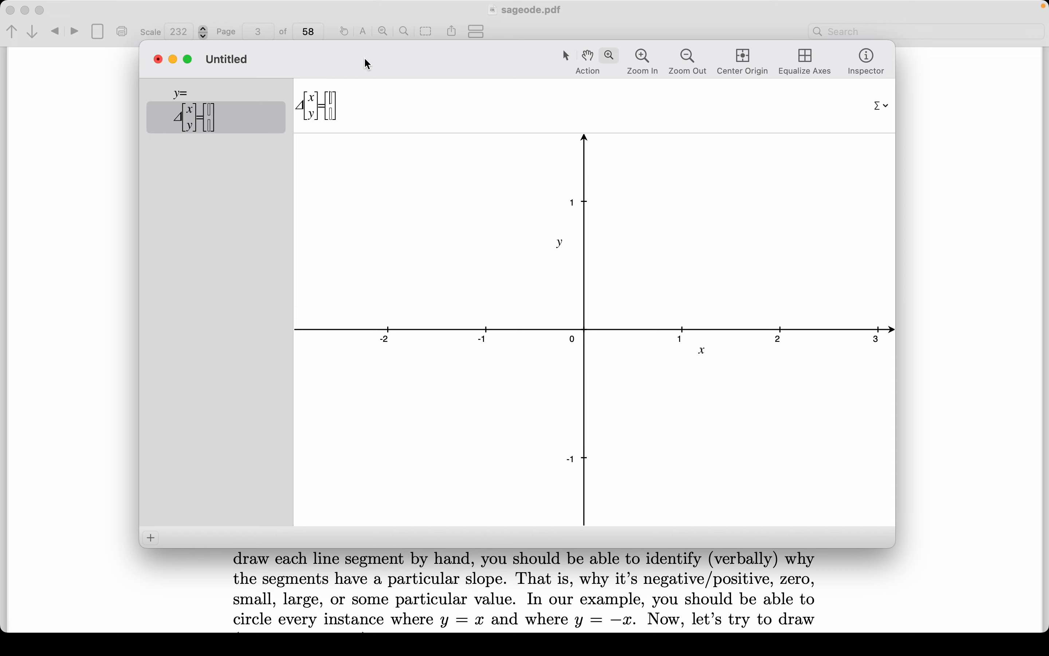
drag(365, 59, 680, 119)
text(1)
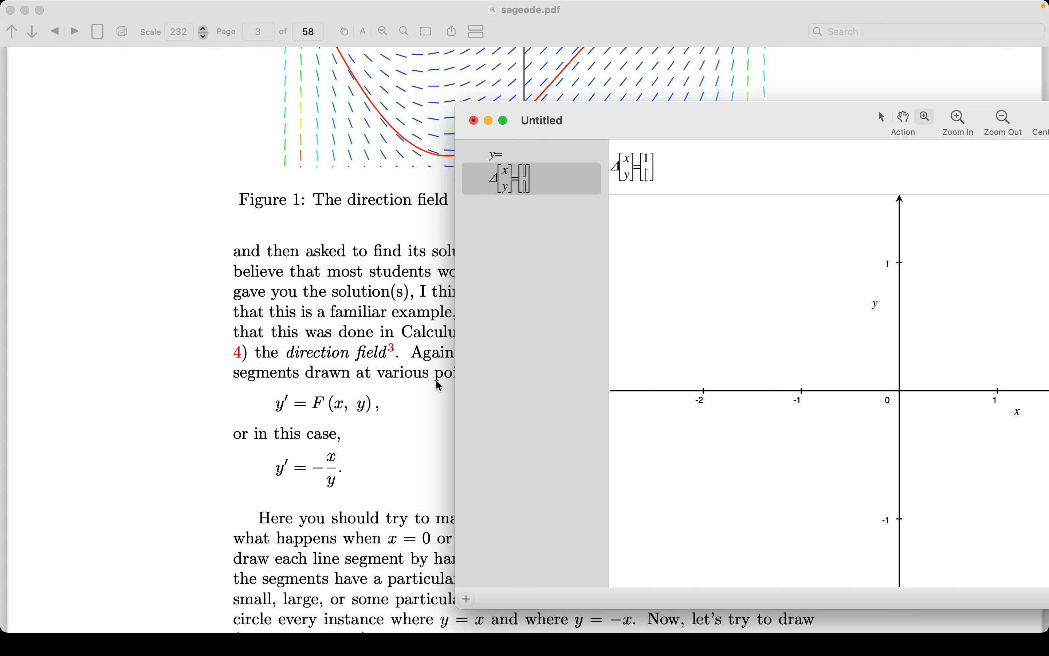
mouse_move(521, 366)
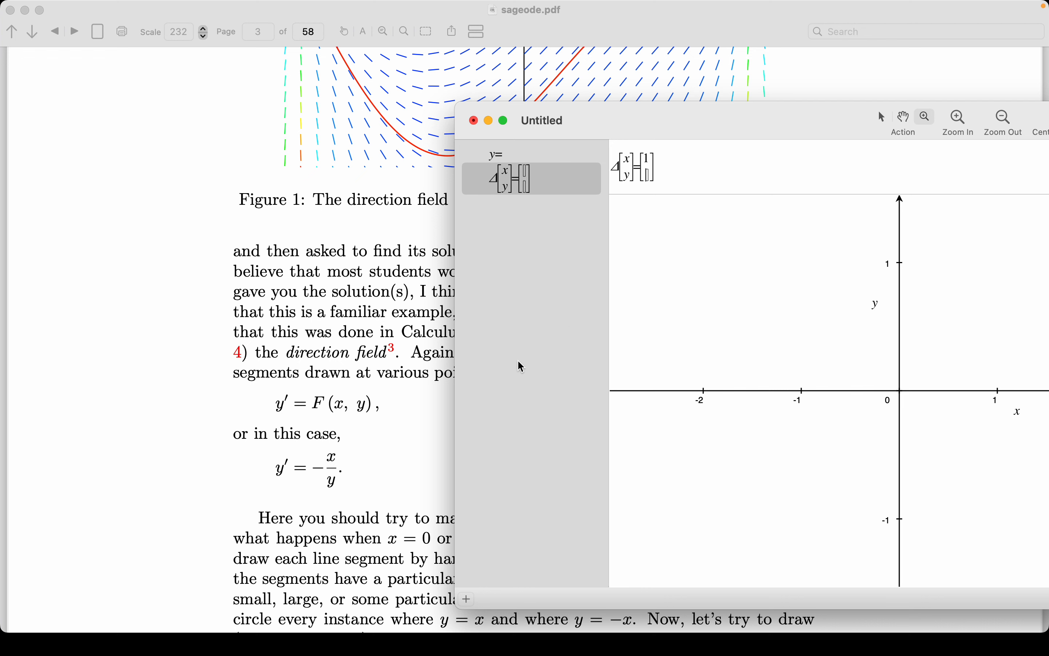
text(-x/y)
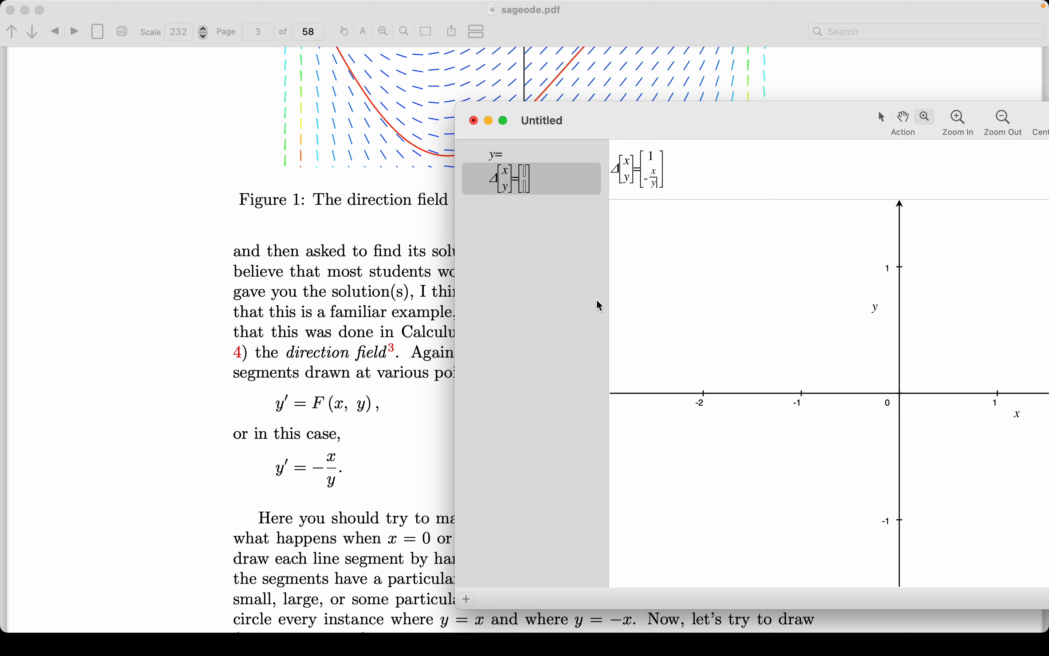
click(472, 183)
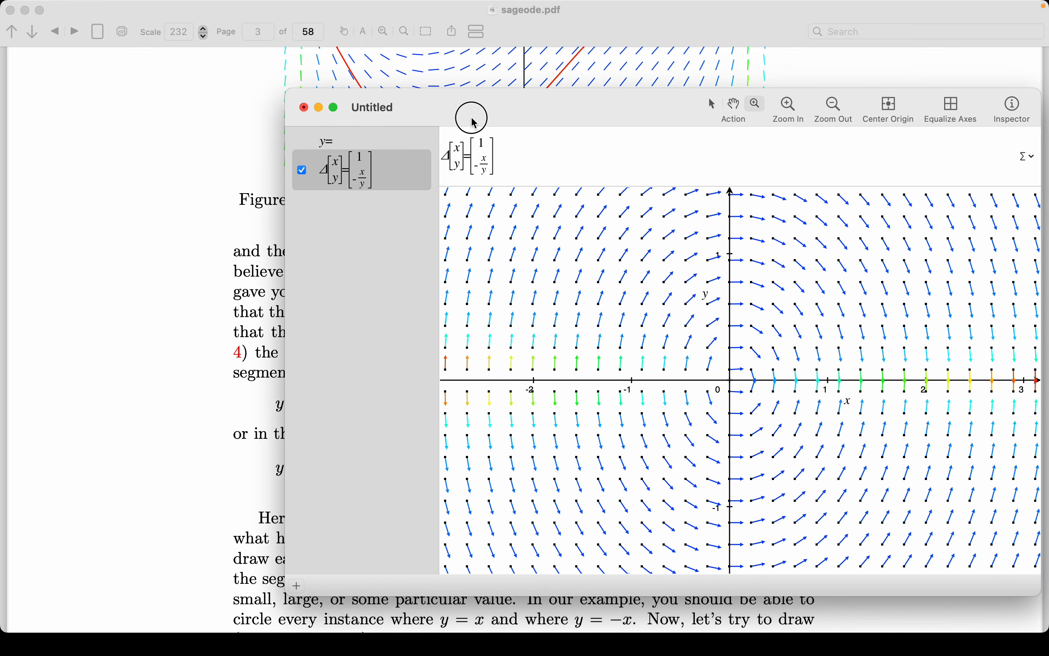
drag(472, 107, 283, 77)
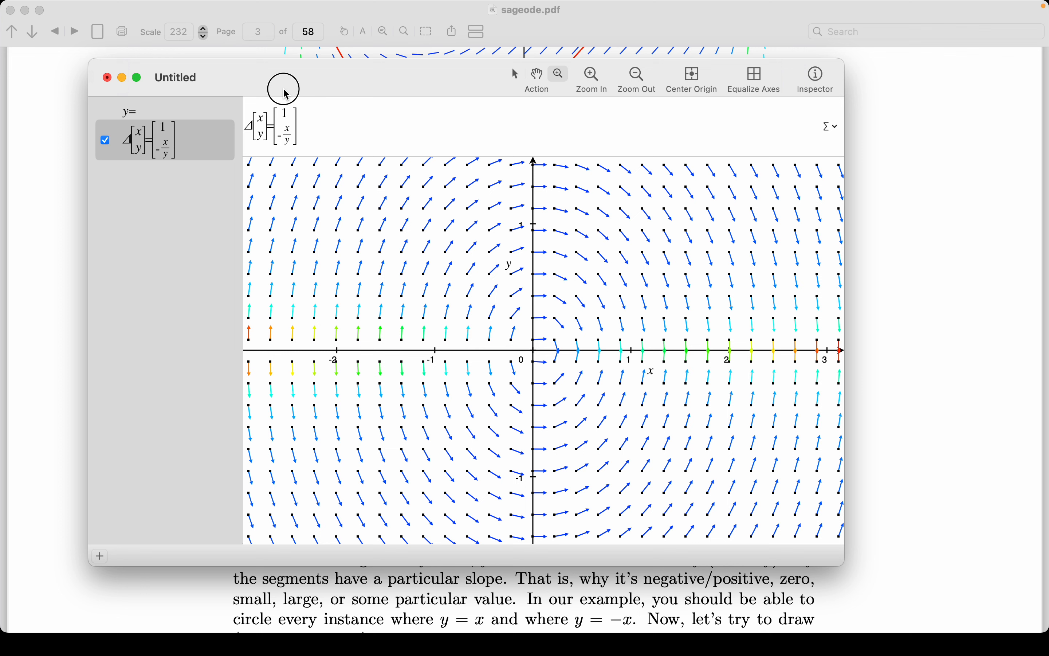
mouse_move(284, 94)
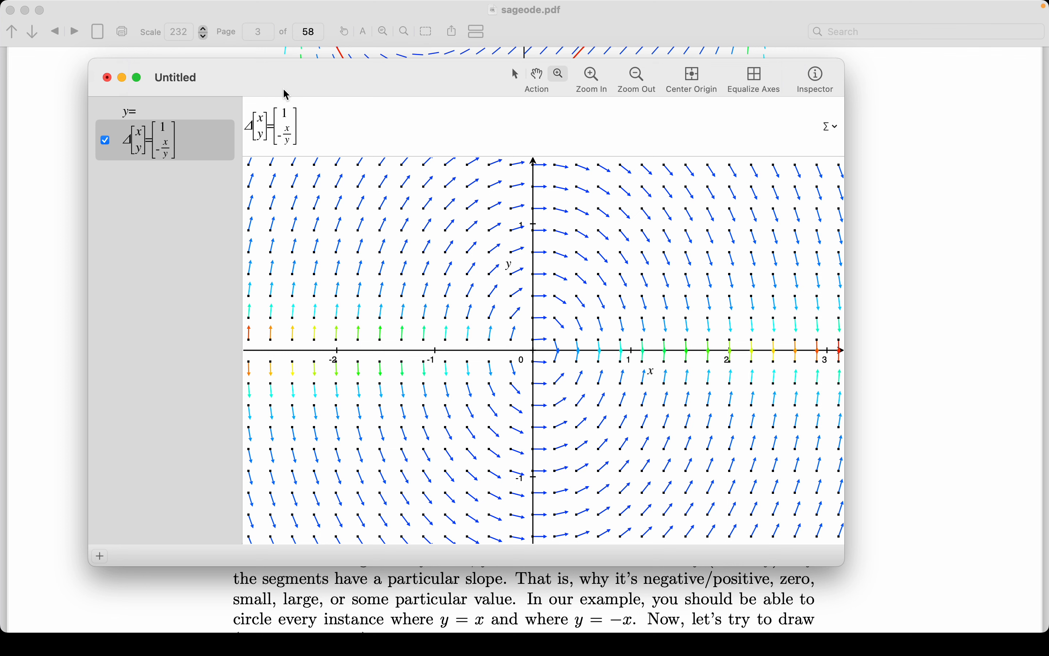
mouse_move(453, 128)
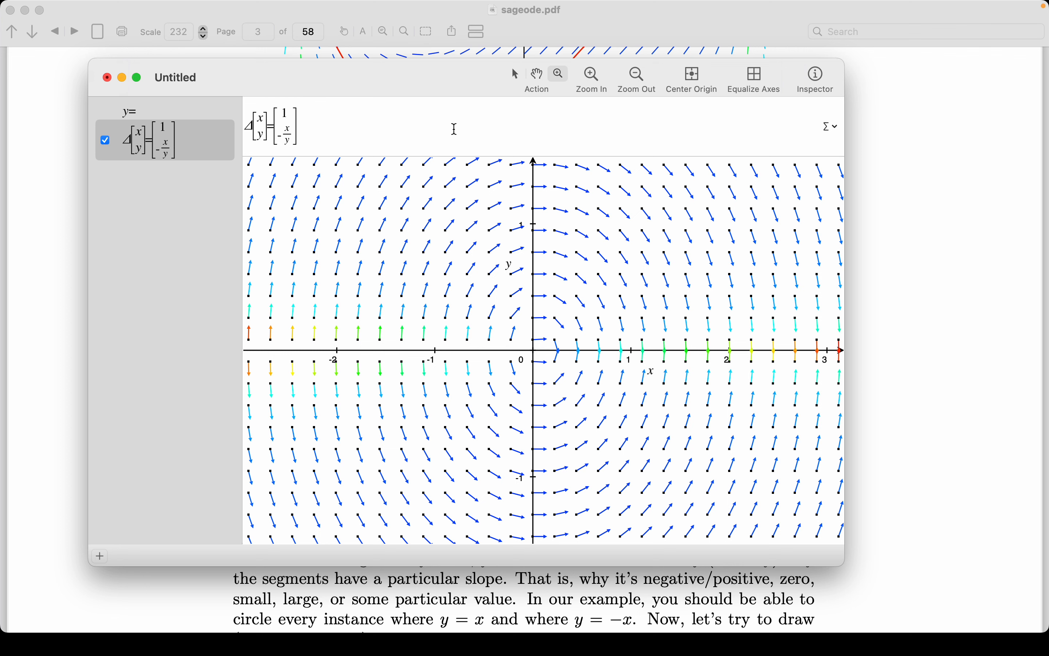
mouse_move(551, 216)
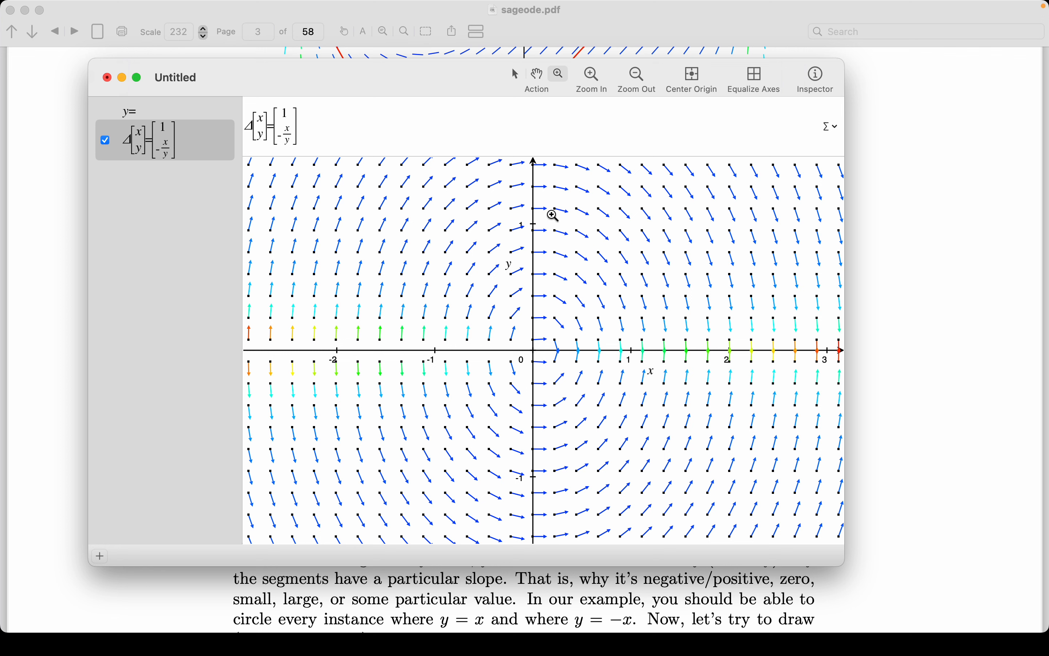
mouse_move(441, 341)
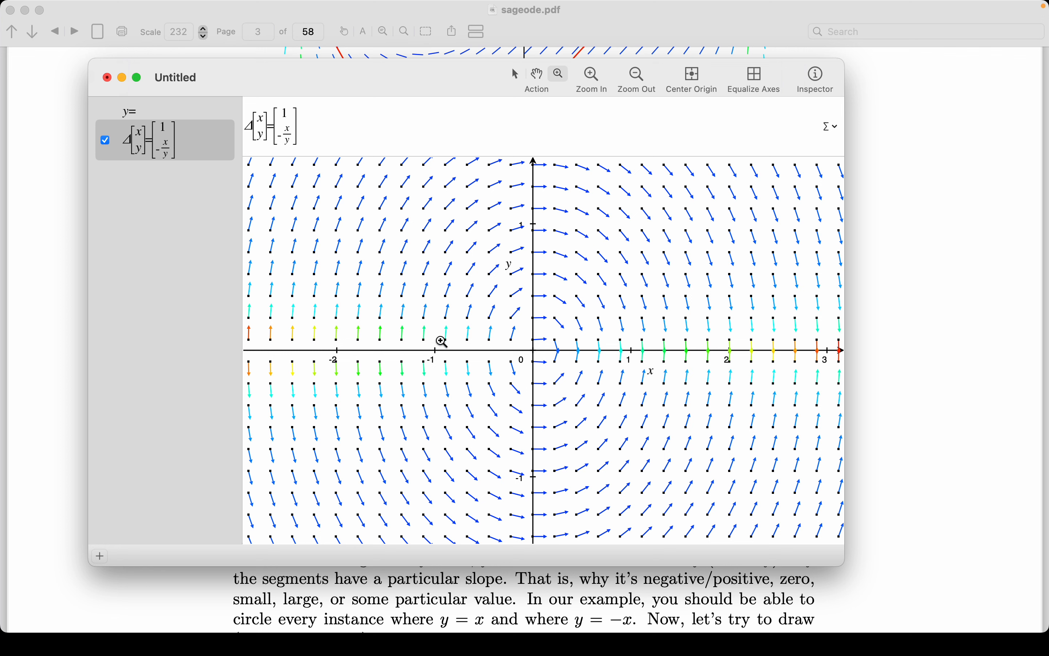
mouse_move(466, 348)
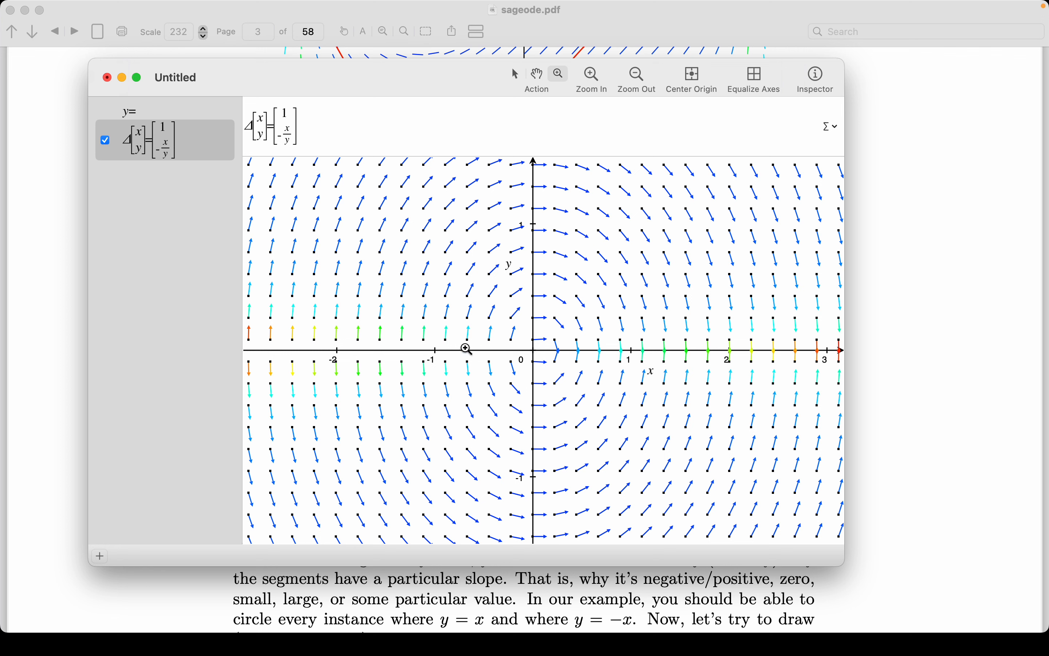
mouse_move(568, 382)
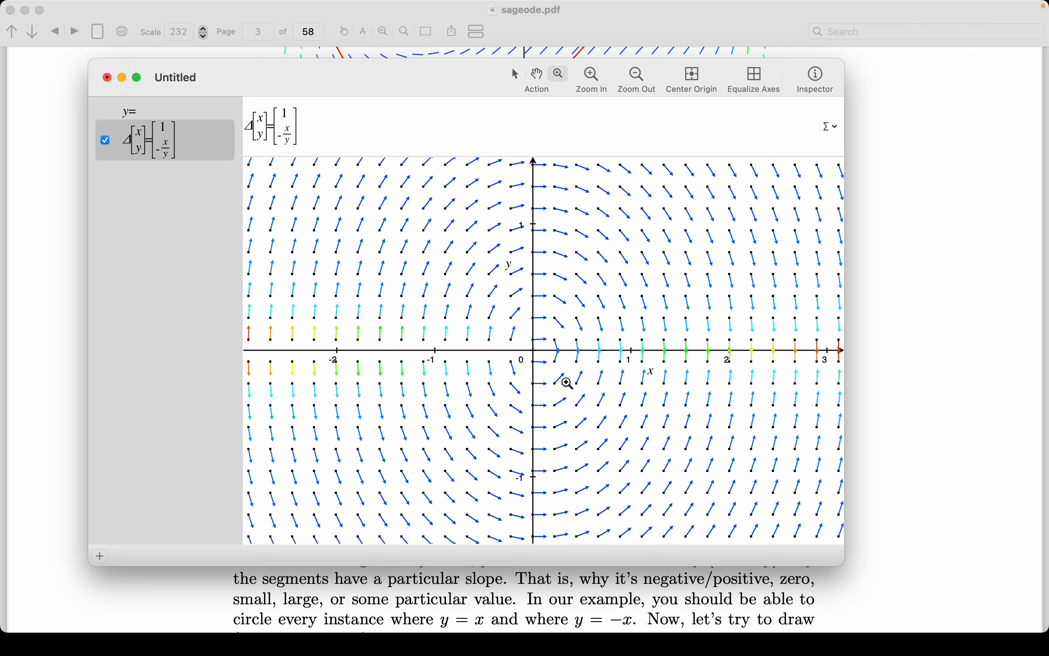
mouse_move(552, 430)
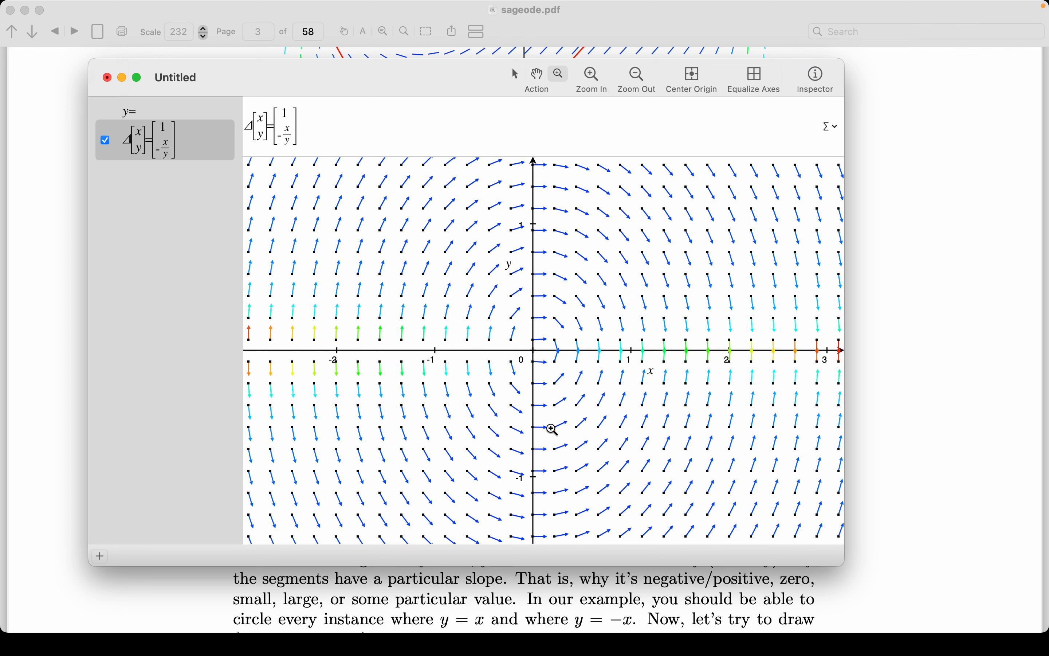
mouse_move(693, 110)
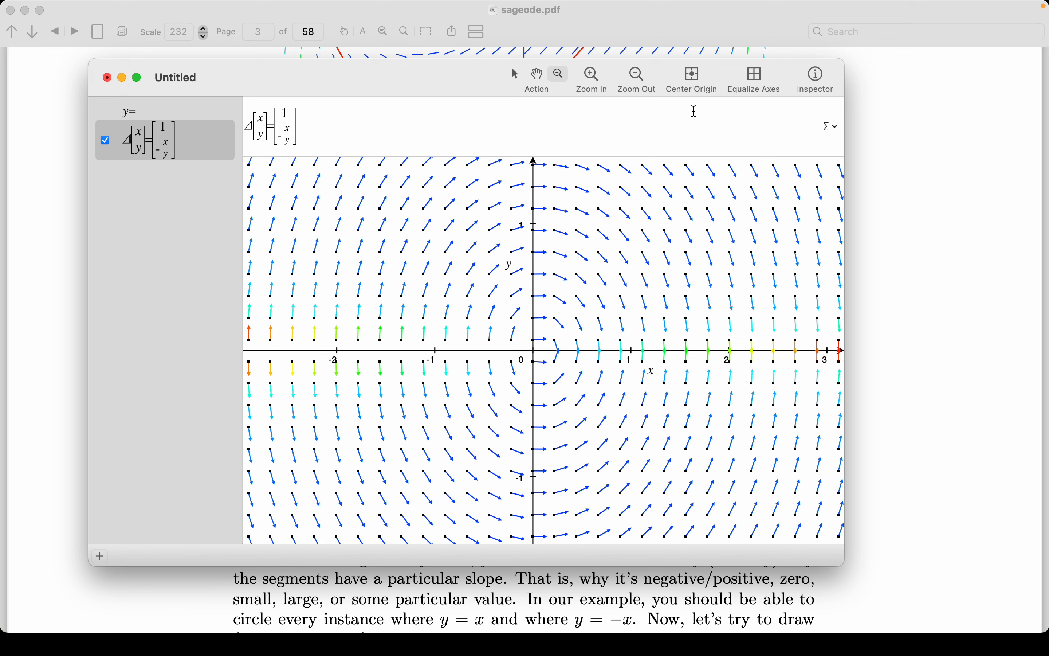
mouse_move(754, 80)
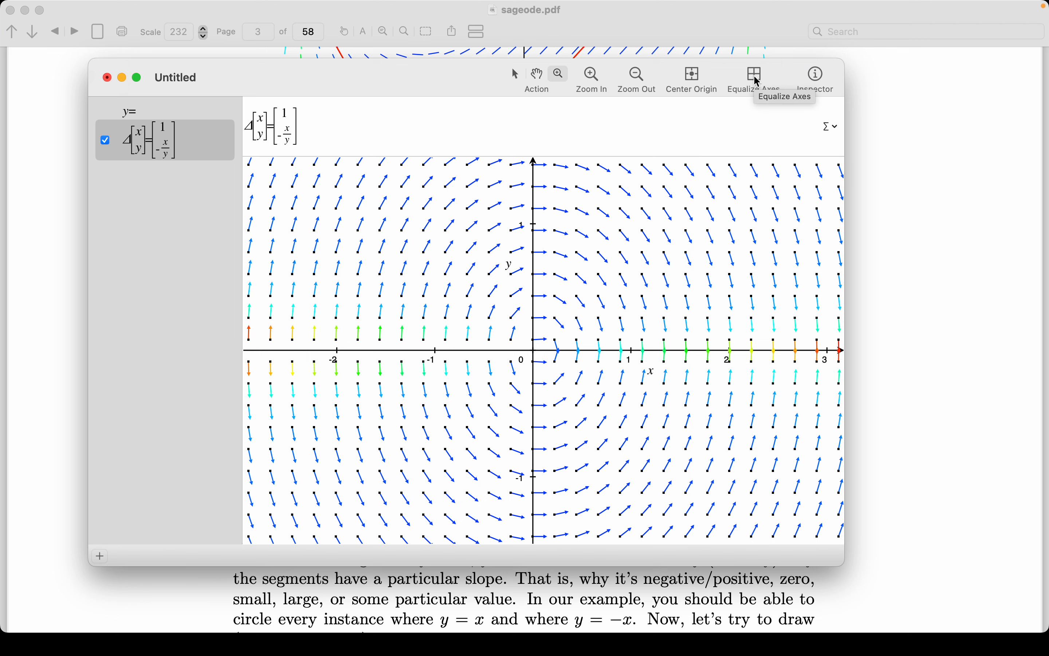
Step: Equalize the x and y axis scales of the direction field plot
click(753, 75)
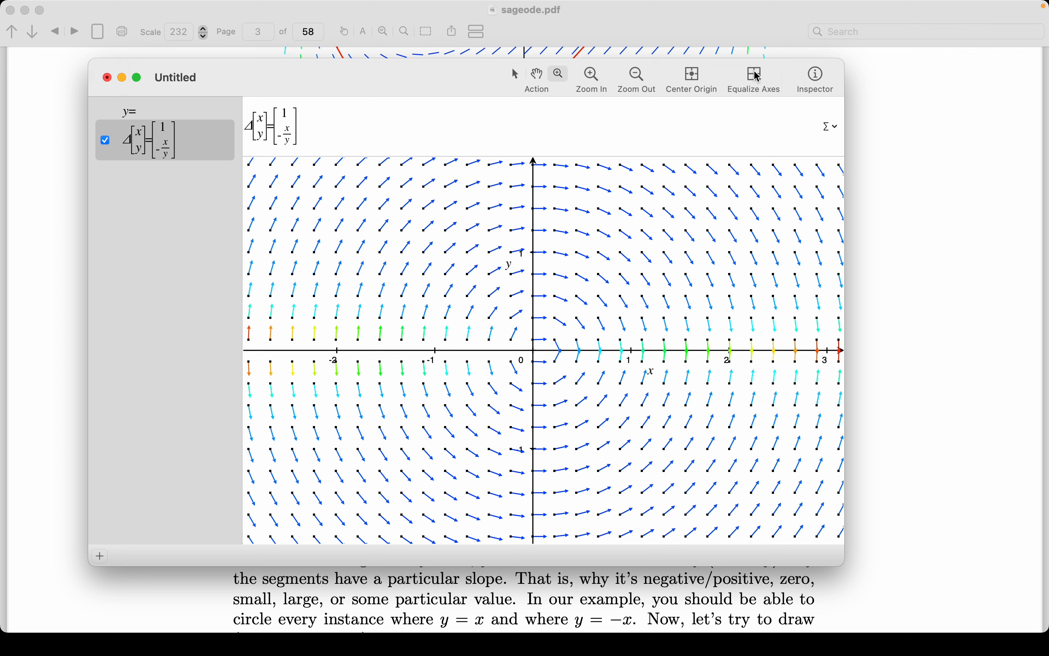
mouse_move(137, 117)
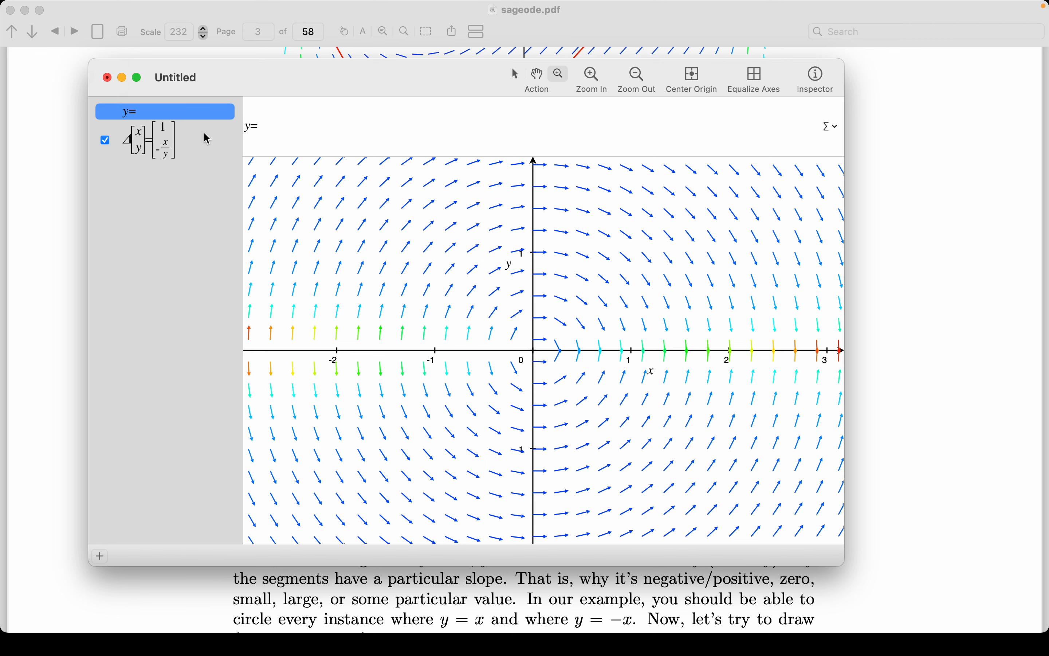
Step: Enter a new equation x^2+y^2=1 to draw the unit circle over the field
click(261, 127)
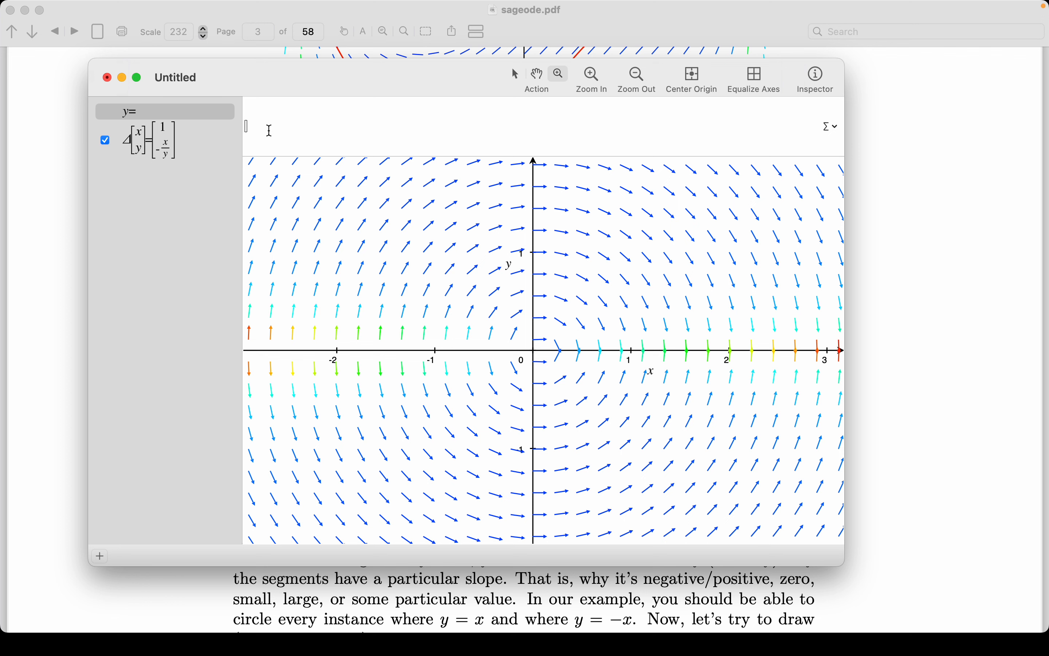
text(x^2)
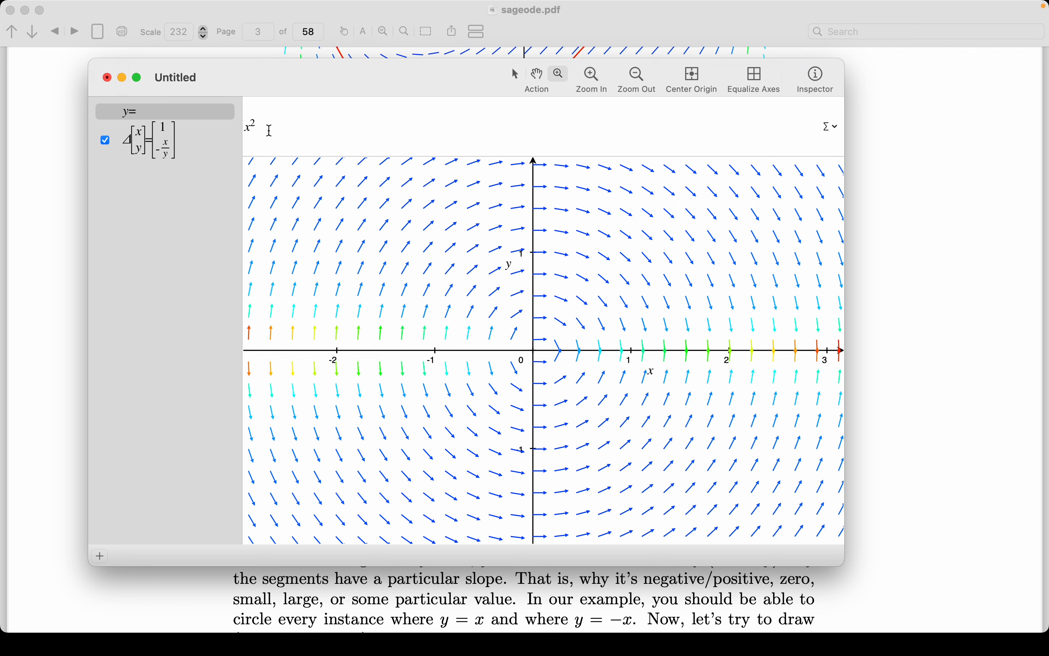
text(+y^2=1)
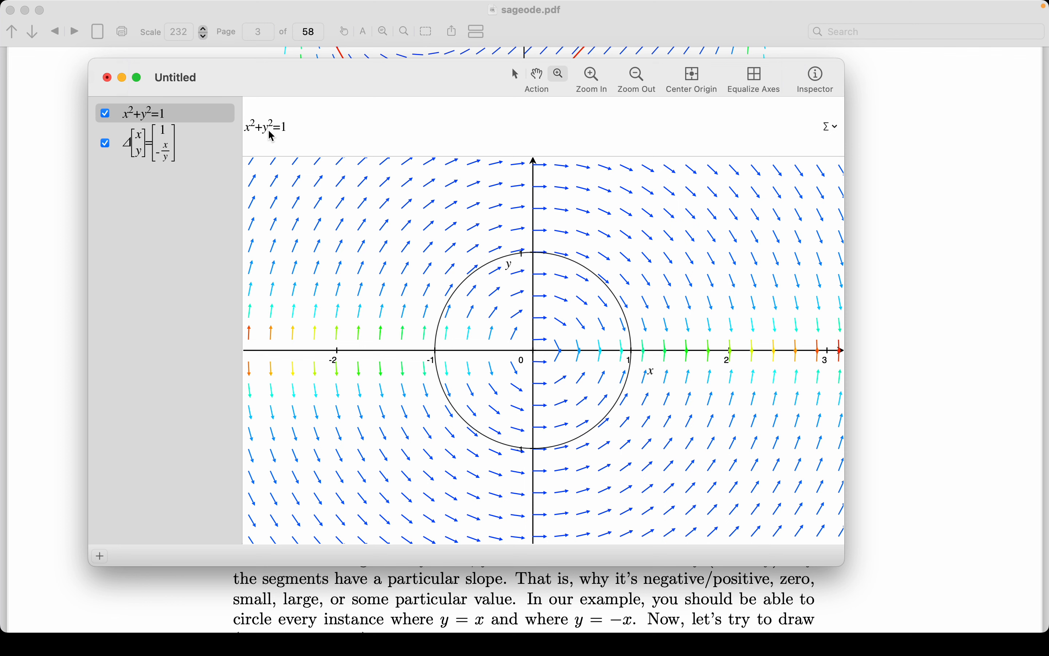
mouse_move(455, 326)
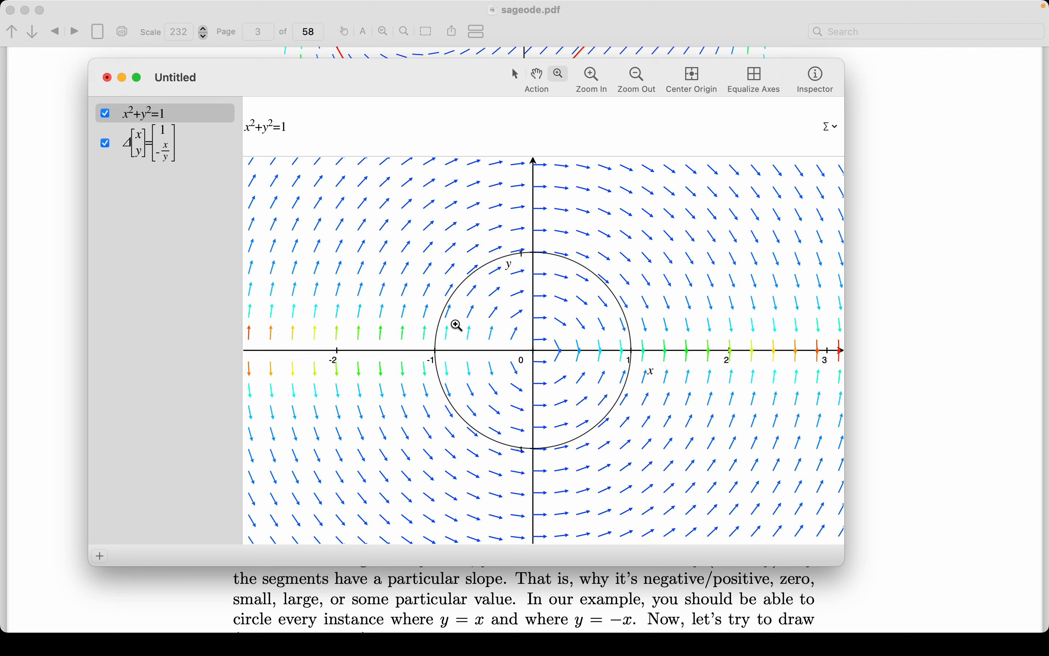
mouse_move(437, 336)
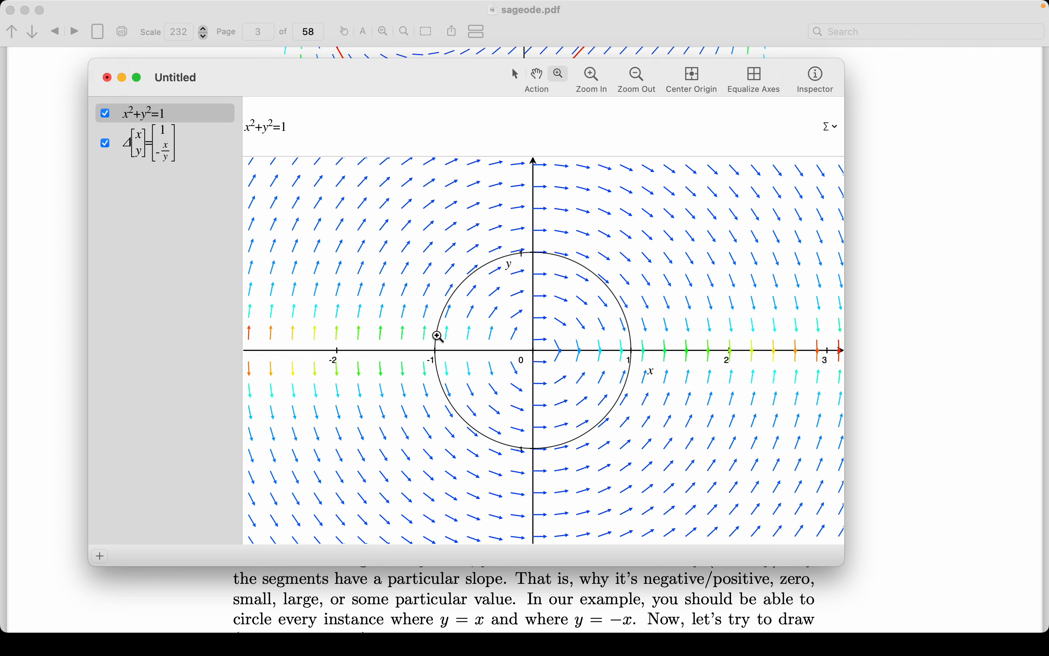
mouse_move(358, 126)
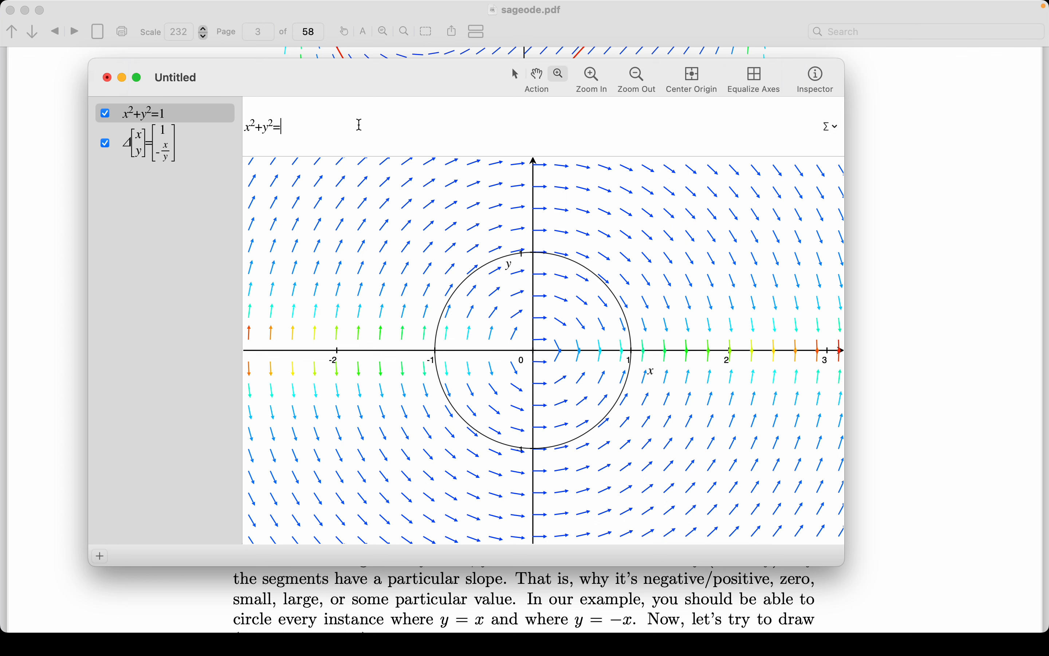
text(4)
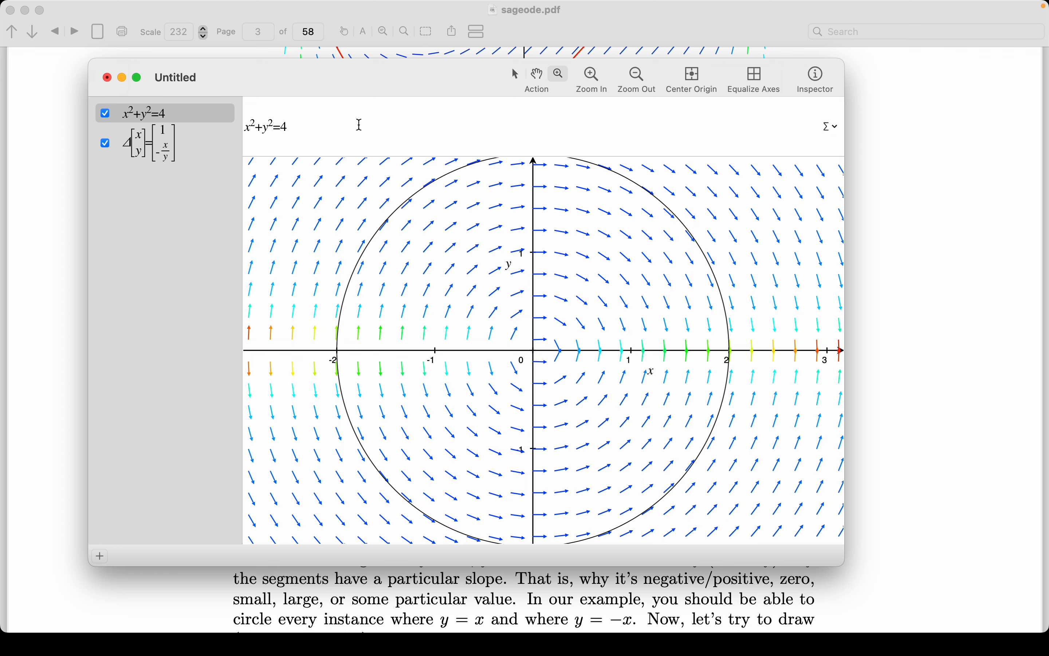
key(backspace)
text(9)
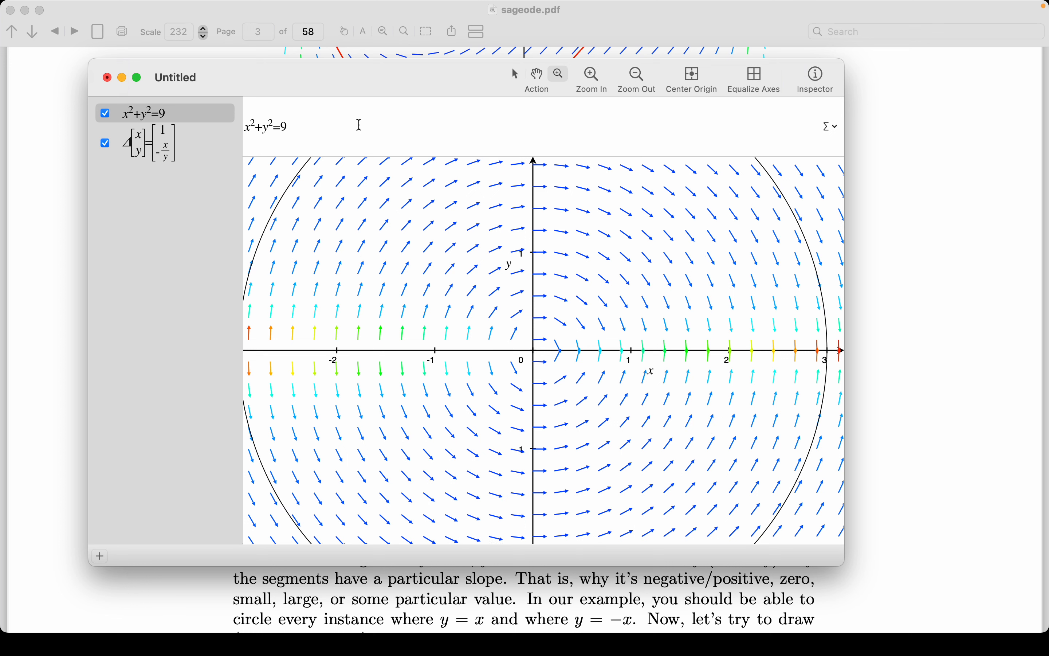
text(4)
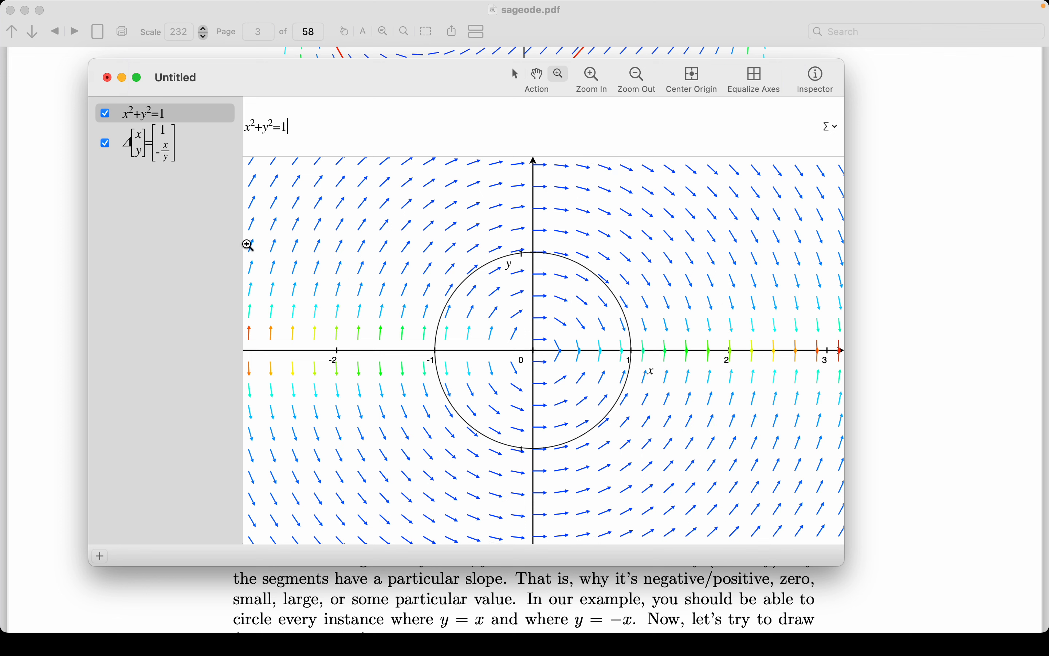
Step: Stretch the graph vertically, then equalize the axes so the circle is round again
drag(248, 242, 843, 469)
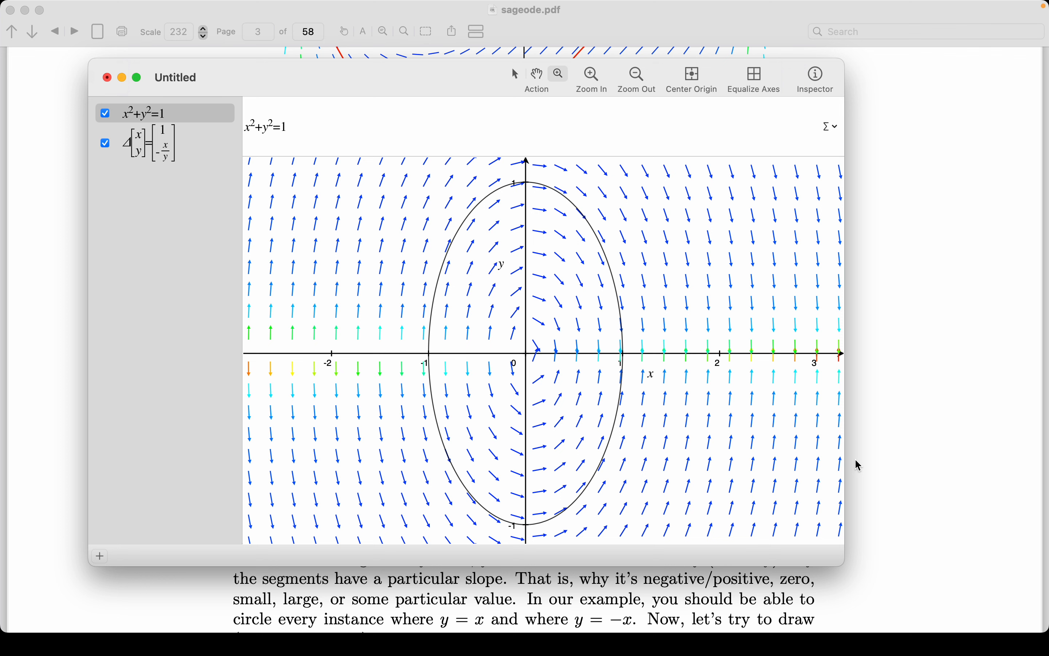
mouse_move(777, 143)
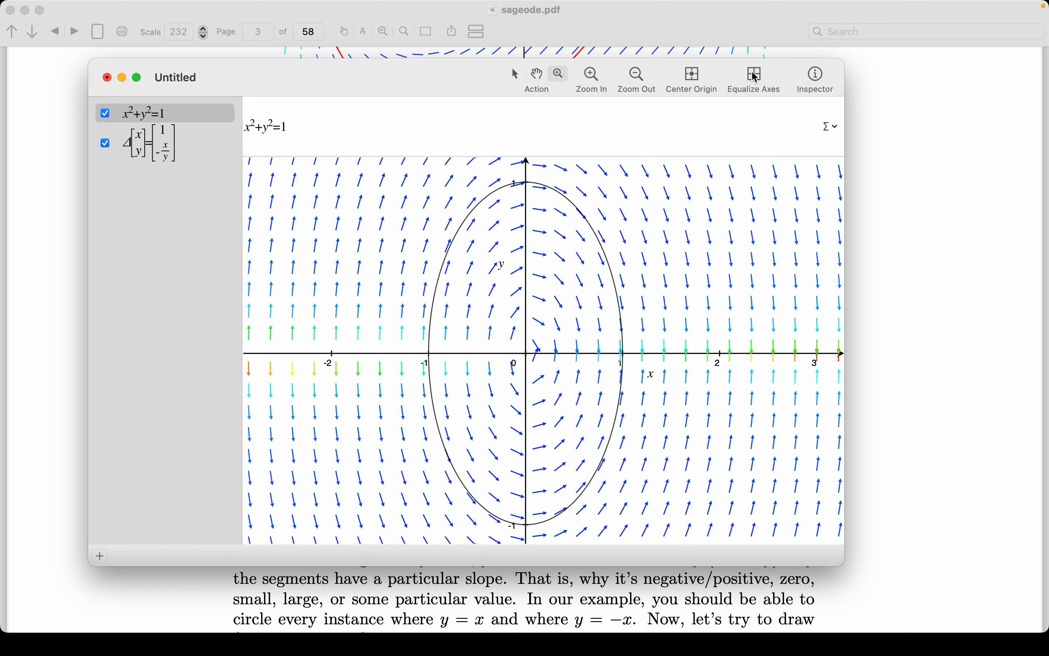
click(753, 74)
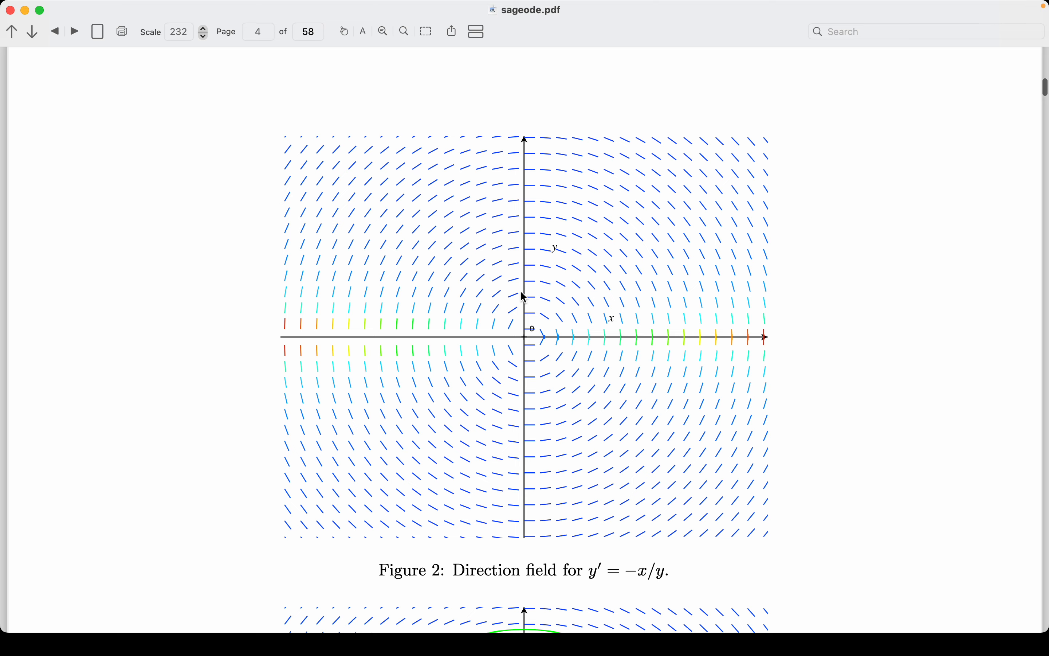
Step: Scroll the PDF down to Figure 2, the direction field for y' = −x/y, on page 4
scroll(down, 3)
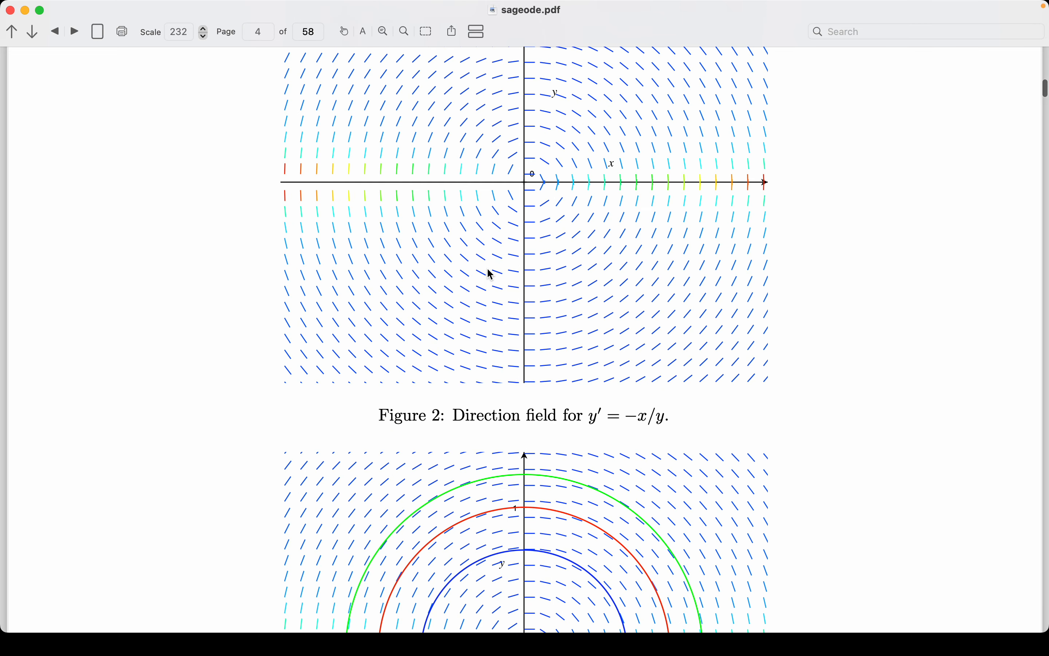
scroll(down, 3)
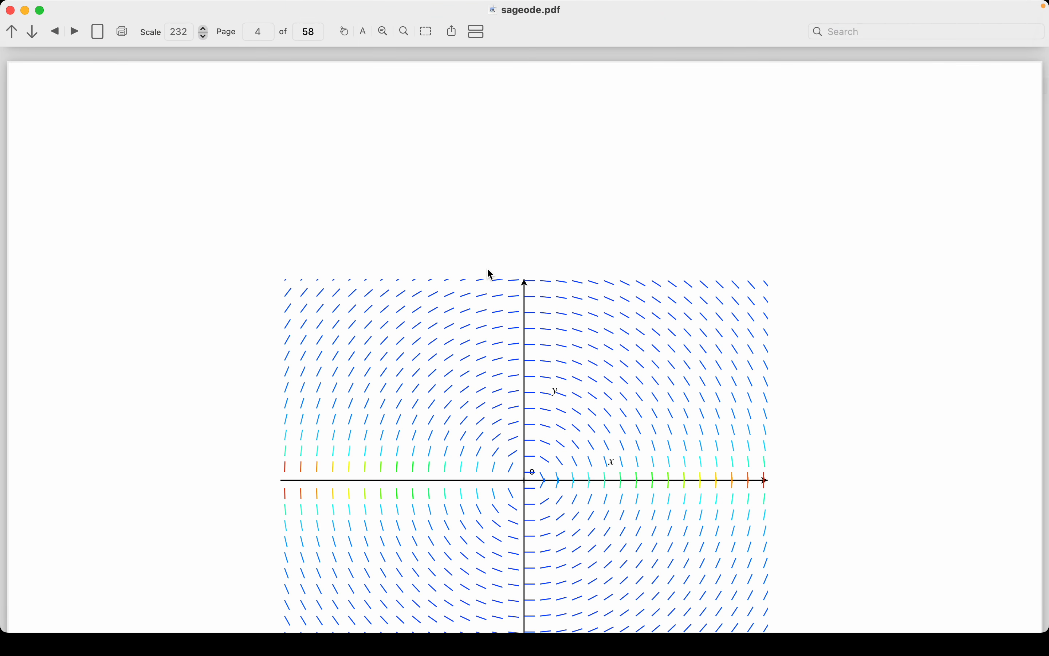